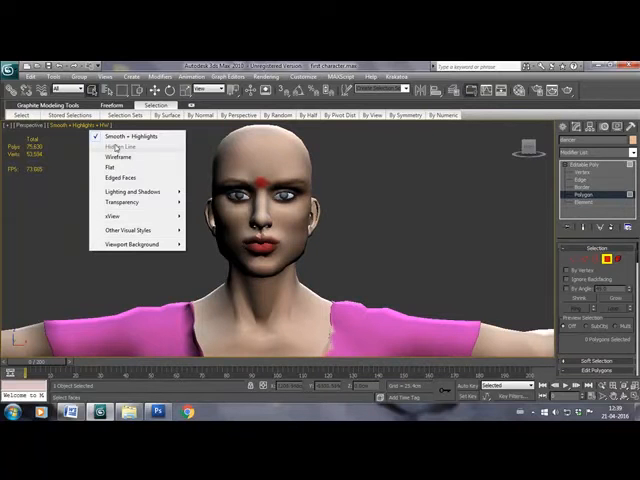
- Show Edged Faces in the viewport and select the head's polygons in Polygon mode
{"action": "left_click", "coordinate": [122, 178]}
{"action": "type", "text": "face"}
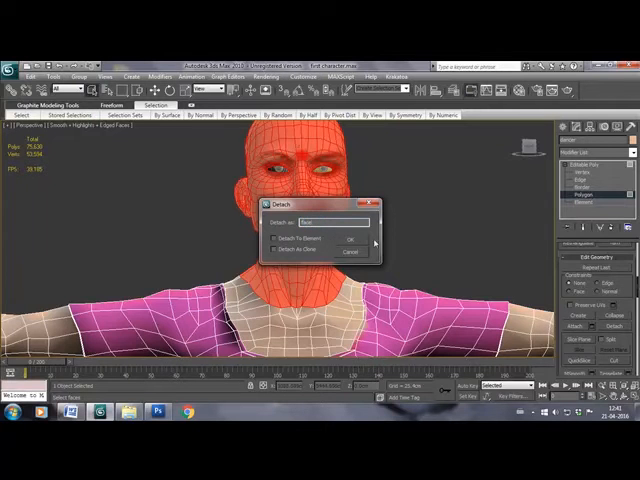
- Detach the selected head polygons from the body as a new object
{"action": "left_click", "coordinate": [348, 238]}
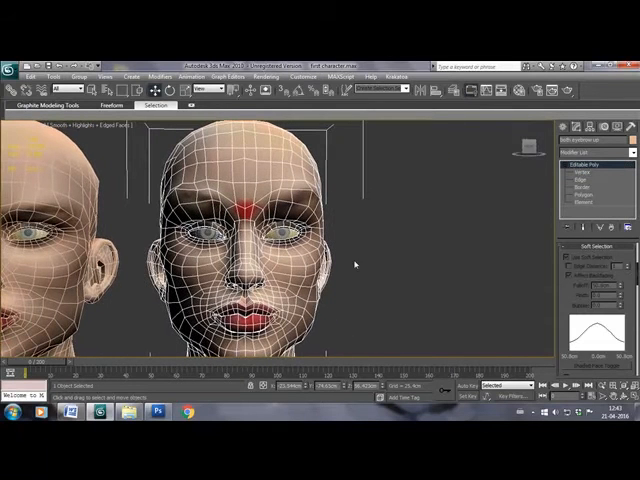
- Switch the viewport to Smooth + Highlights shading with both heads framed
{"action": "left_click", "coordinate": [628, 156]}
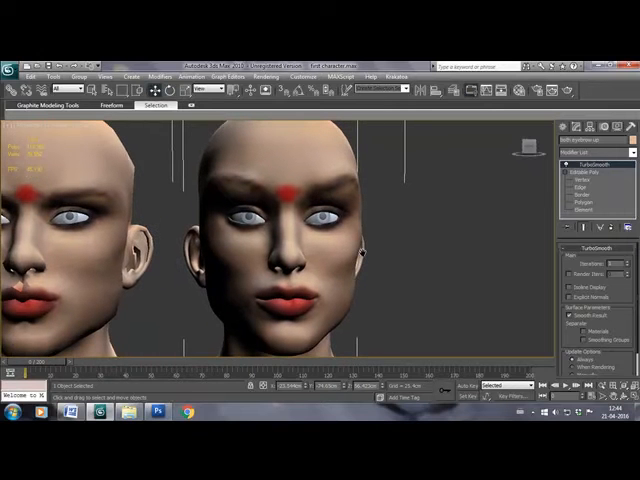
{"action": "mouse_move", "coordinate": [416, 322]}
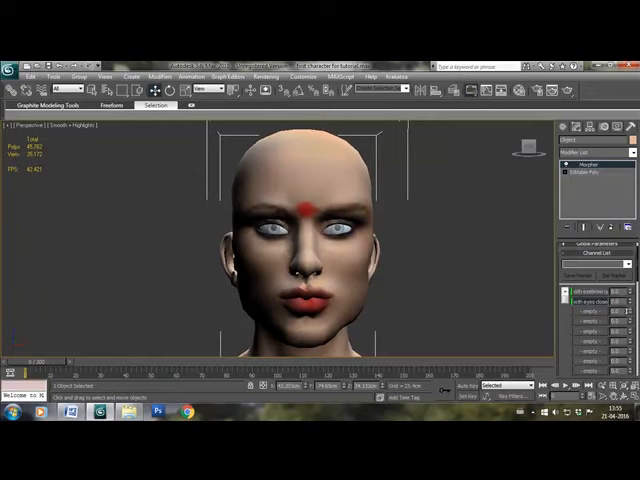
{"action": "mouse_move", "coordinate": [490, 282]}
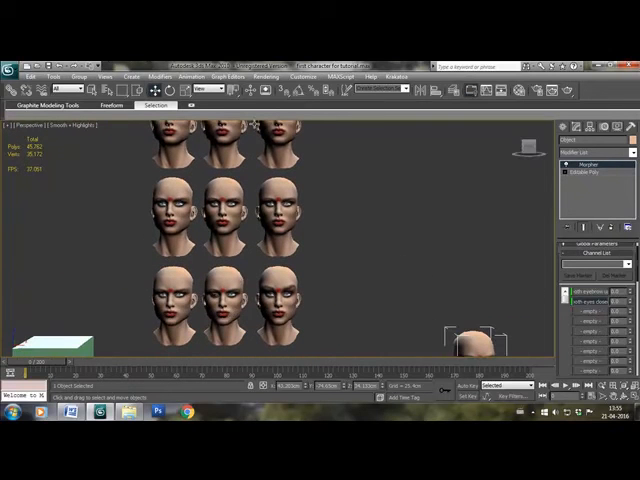
{"action": "mouse_move", "coordinate": [252, 288]}
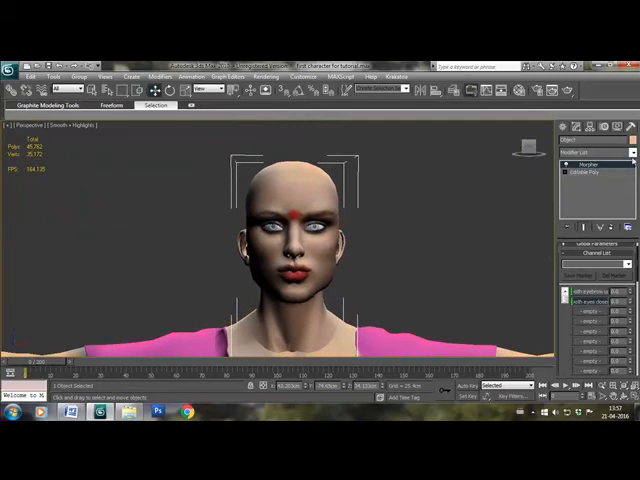
{"action": "mouse_move", "coordinate": [178, 240]}
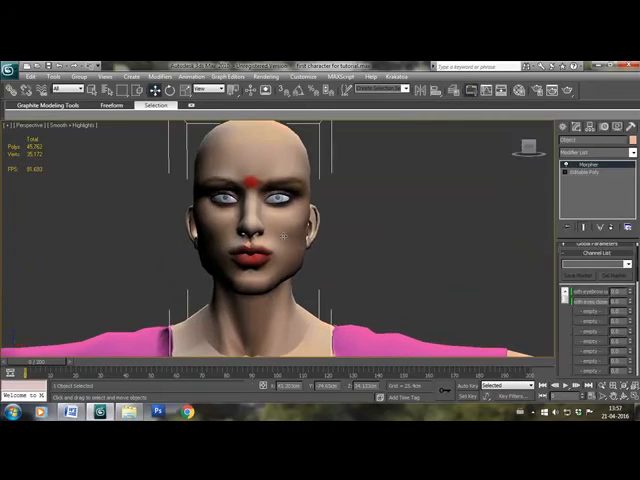
{"action": "left_click", "coordinate": [630, 160]}
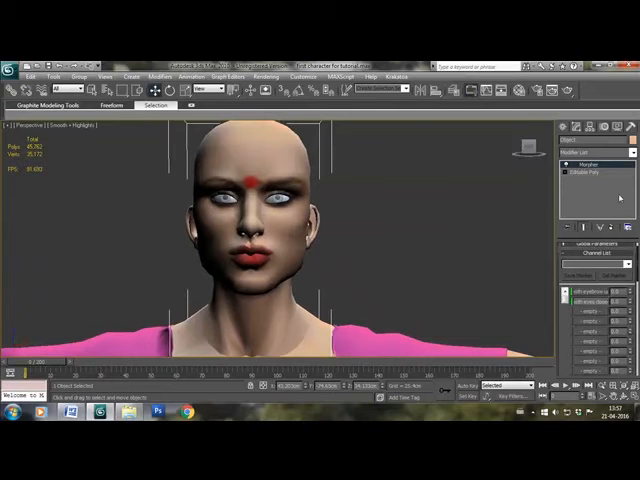
- Add an Edit Poly modifier to the head and enter its Vertex sub-object level
{"action": "left_click", "coordinate": [596, 156]}
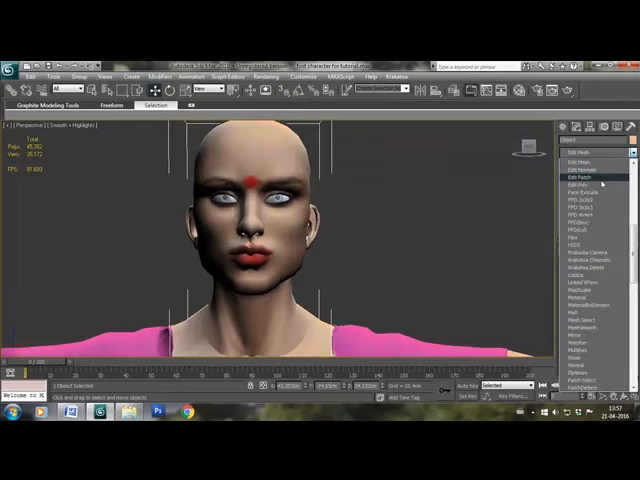
{"action": "left_click", "coordinate": [580, 184]}
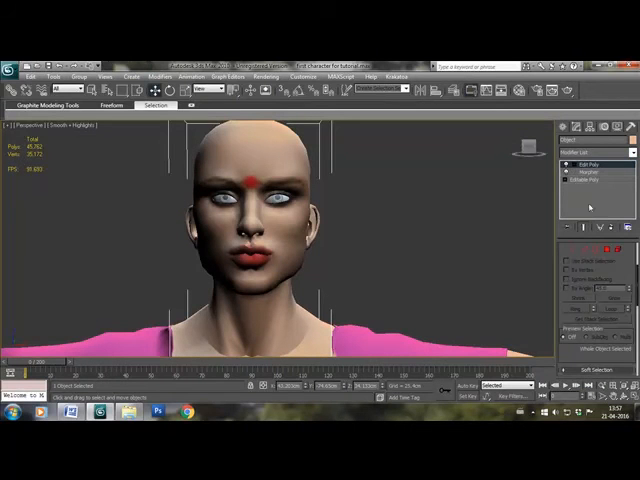
{"action": "left_click", "coordinate": [568, 164]}
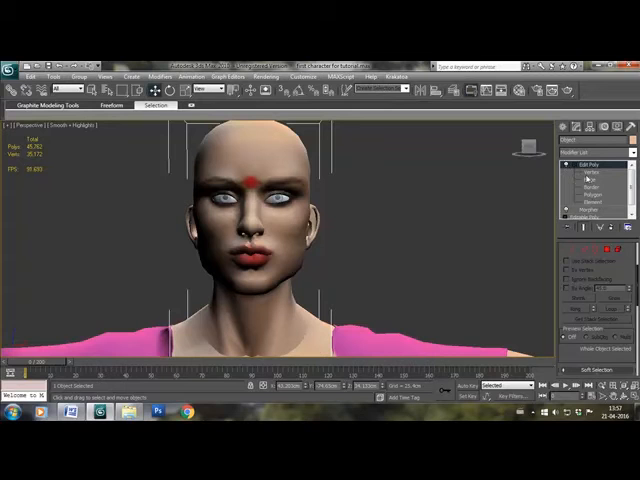
{"action": "left_click", "coordinate": [576, 172]}
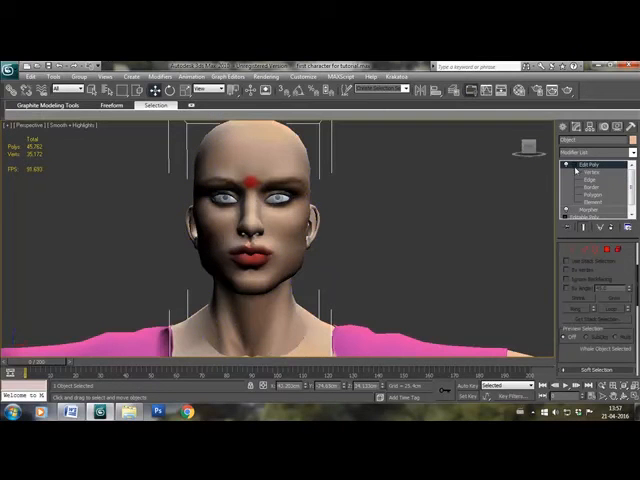
- Zoom into the neck opening in wireframe and pick the seam border vertices
{"action": "right_click", "coordinate": [250, 180]}
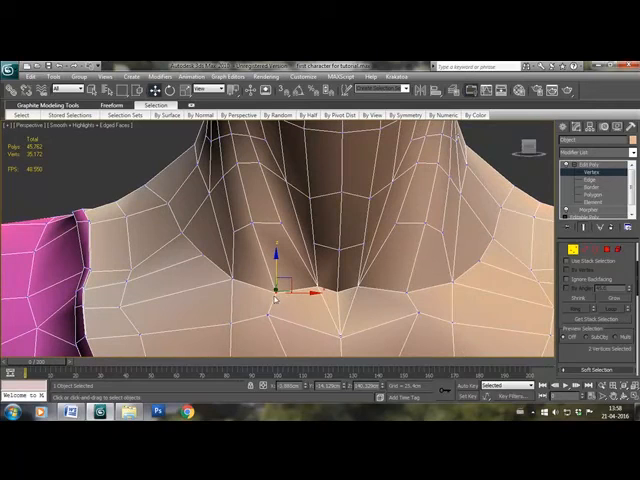
{"action": "mouse_move", "coordinate": [536, 282]}
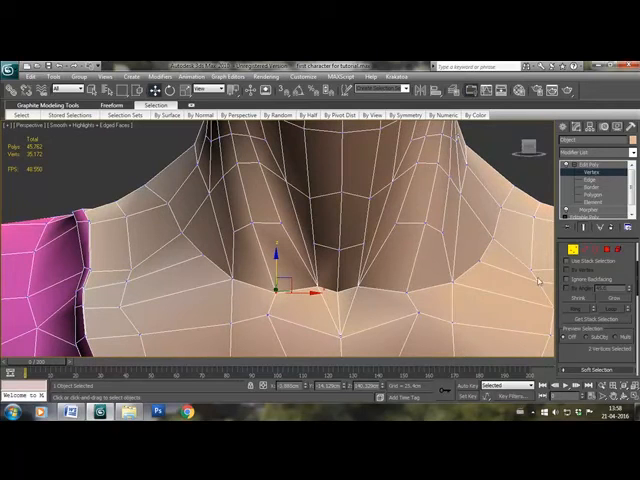